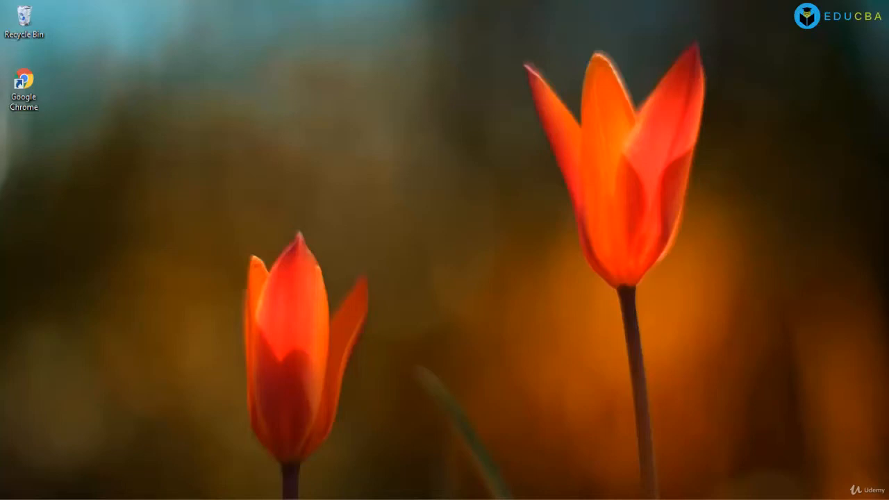
Launch Google Chrome and go to python.org's Downloads page for Windows
double_click(22, 73)
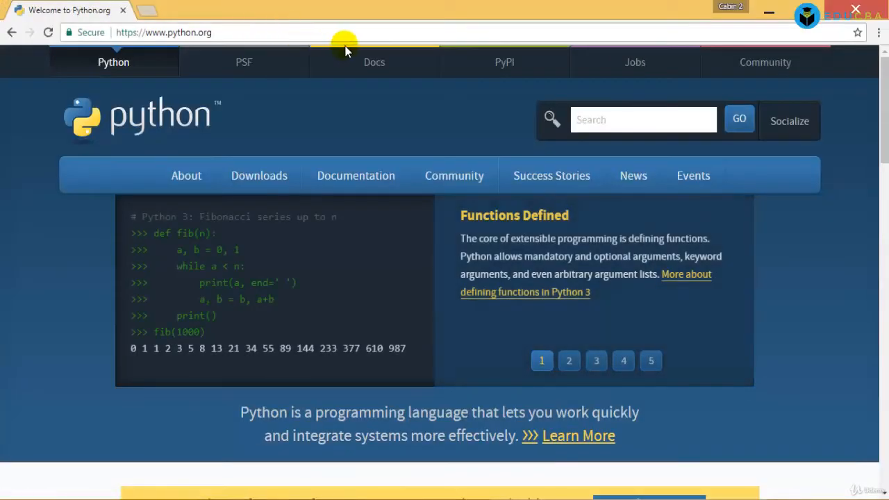
mouse_move(258, 175)
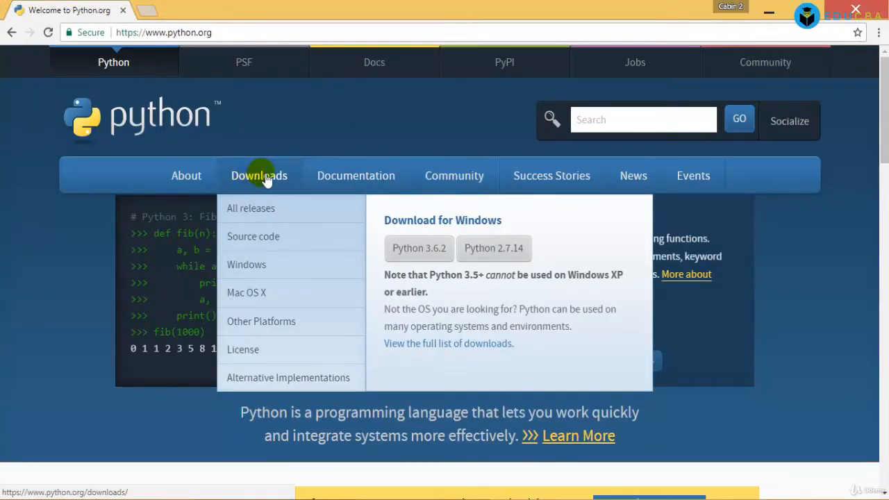
left_click(259, 175)
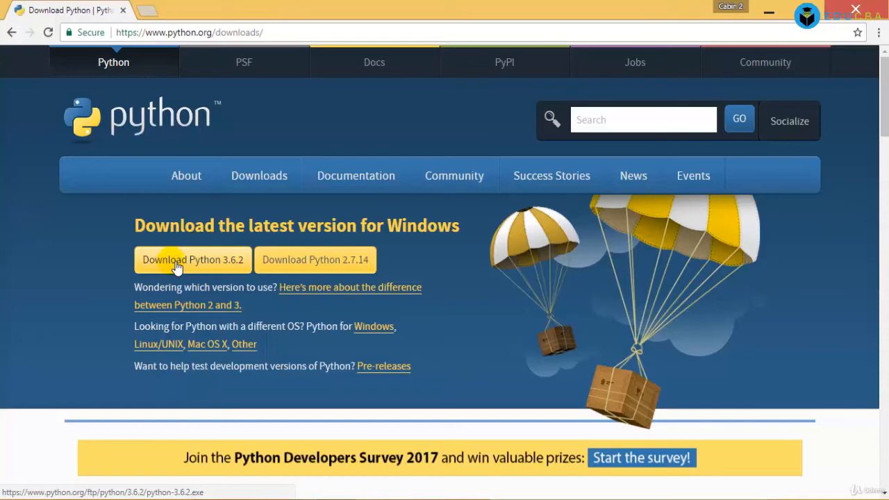
mouse_move(200, 269)
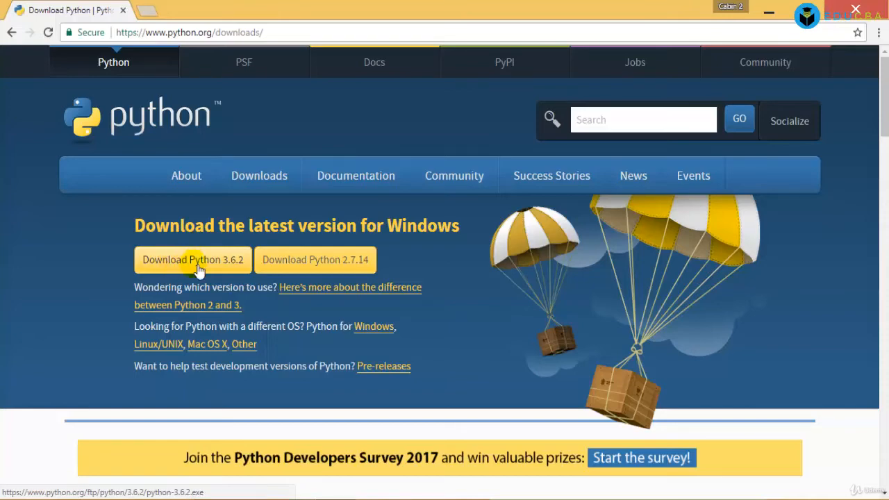
Browse the downloads page and view the Linux/UNIX Python Source Releases in a new tab
scroll("down", 3)
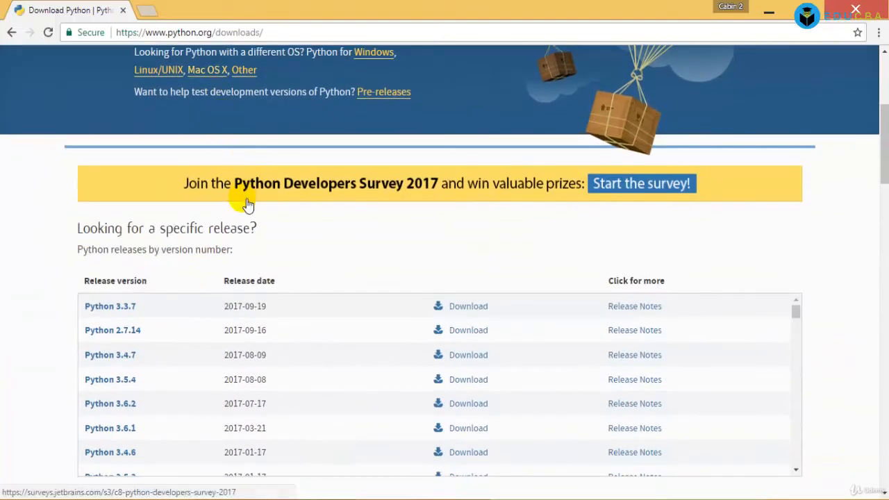
scroll("down", 3)
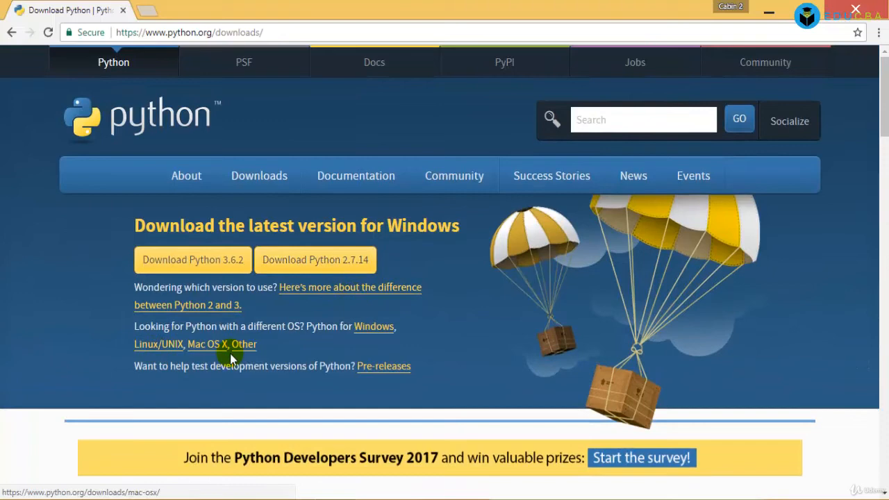
mouse_move(183, 350)
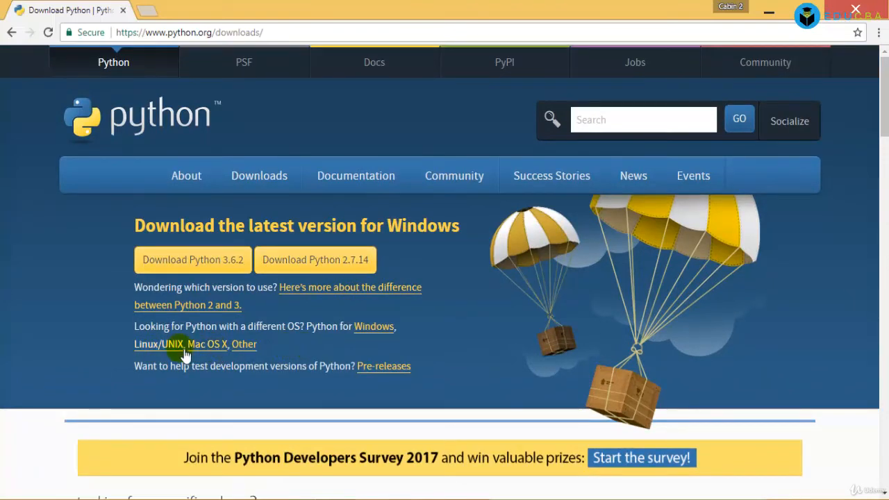
left_click(175, 345)
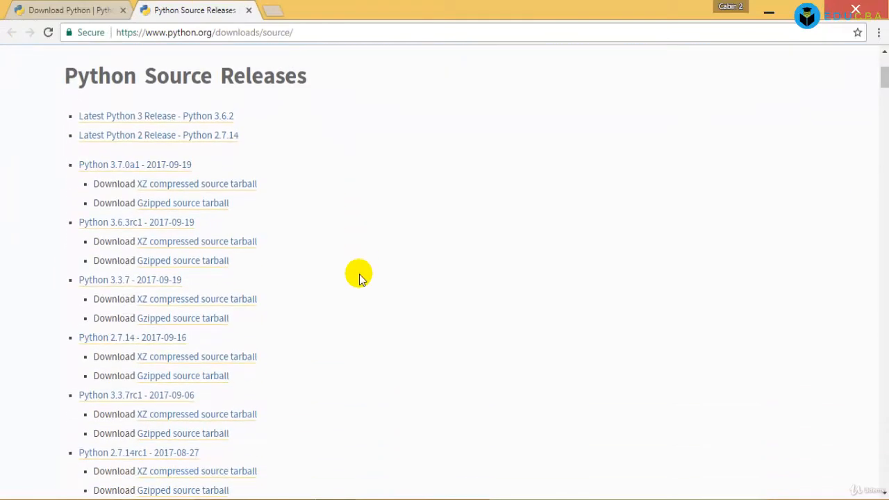
scroll("down", 3)
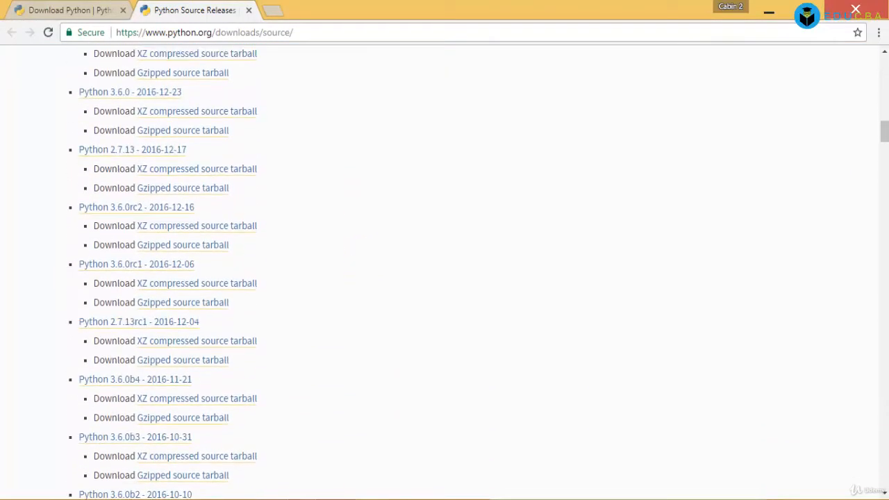
scroll("down", 3)
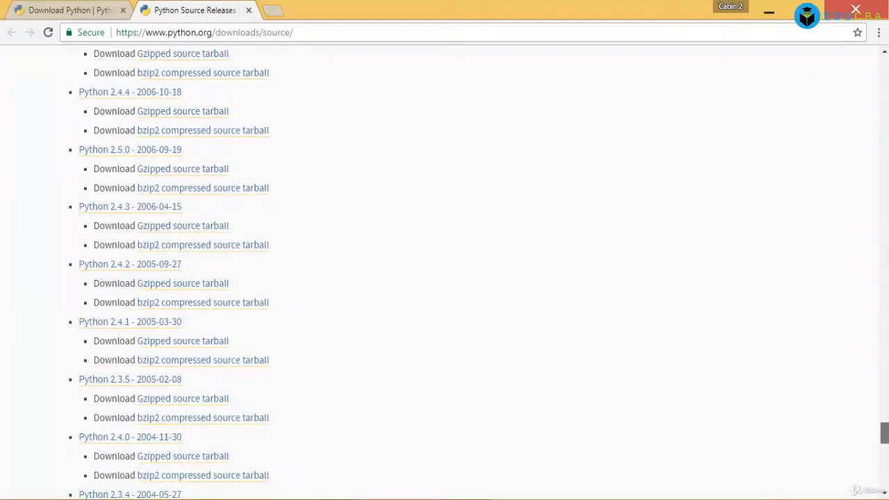
scroll("up", 3)
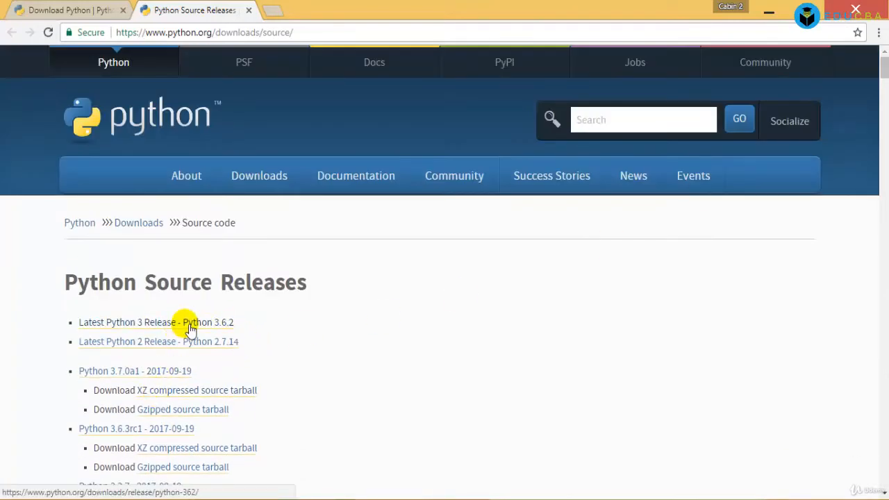
View the Latest Python 3 Release page for Python 3.6.2 and its feature list
left_click(156, 322)
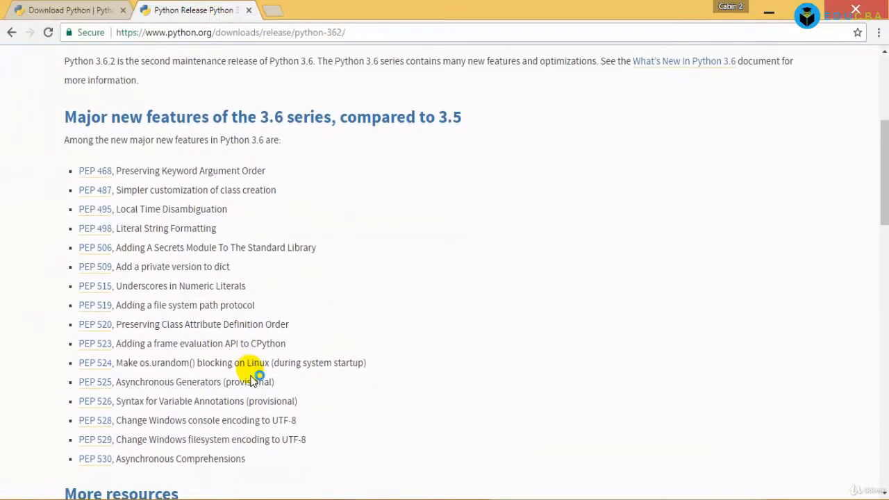
scroll("down", 3)
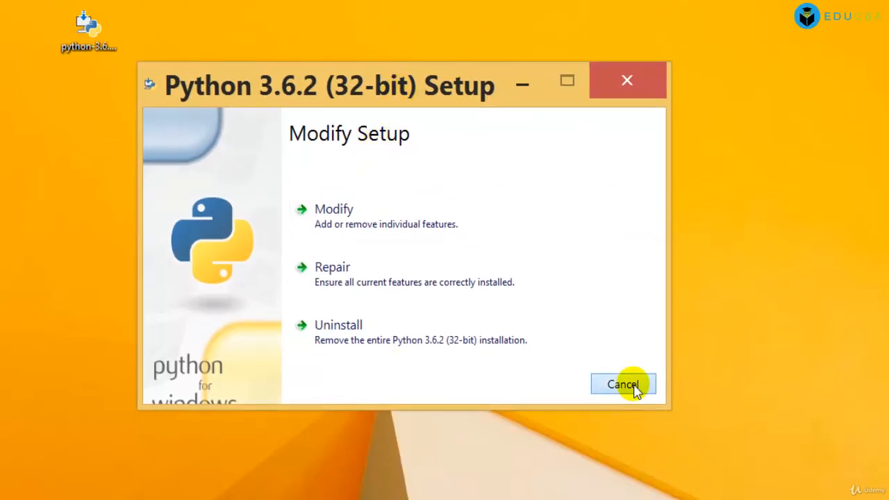
Cancel the Python 3.6.2 Setup installer and confirm with Yes
left_click(622, 384)
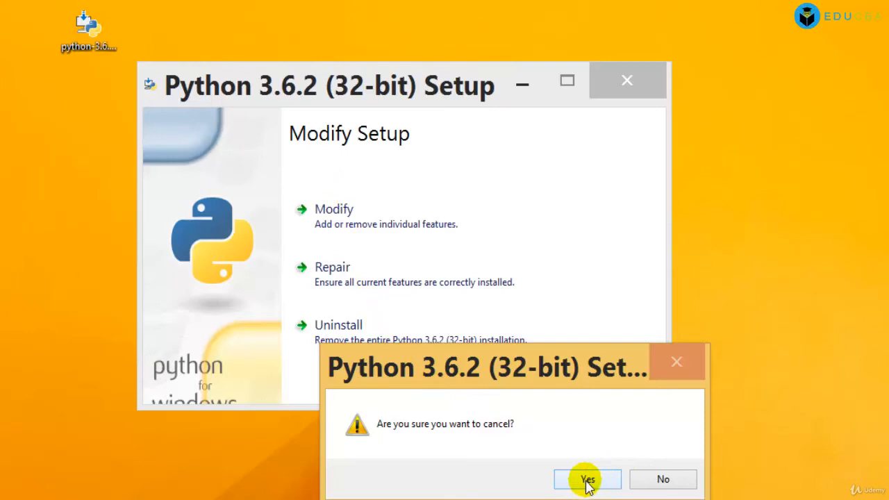
mouse_move(603, 486)
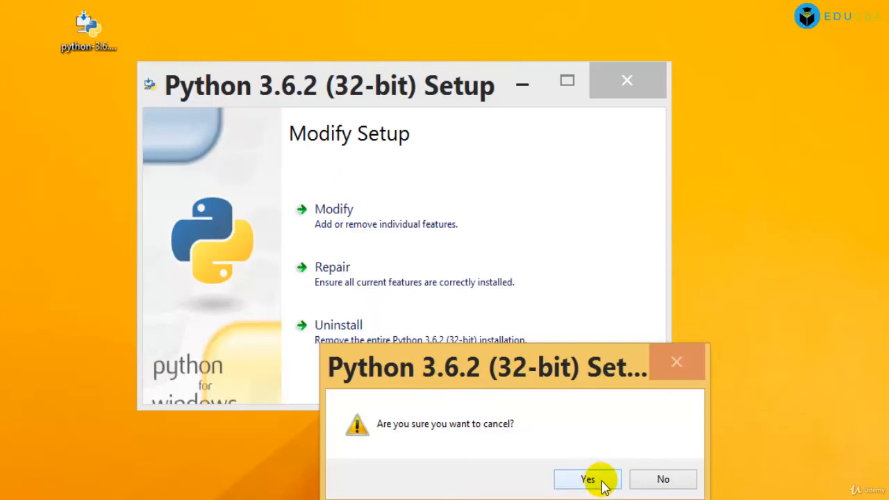
left_click(587, 480)
type("idle")
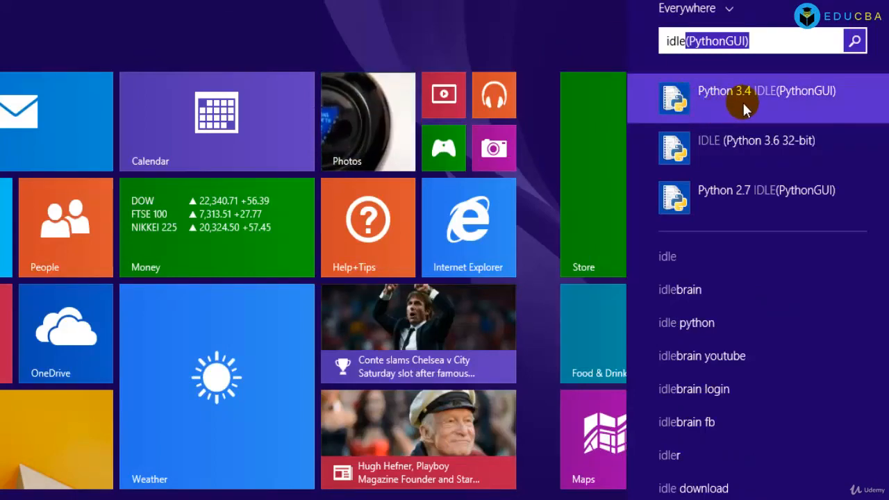
Launch Python 3.4 IDLE (PythonGUI) from the Start search results for 'idle'
left_click(764, 97)
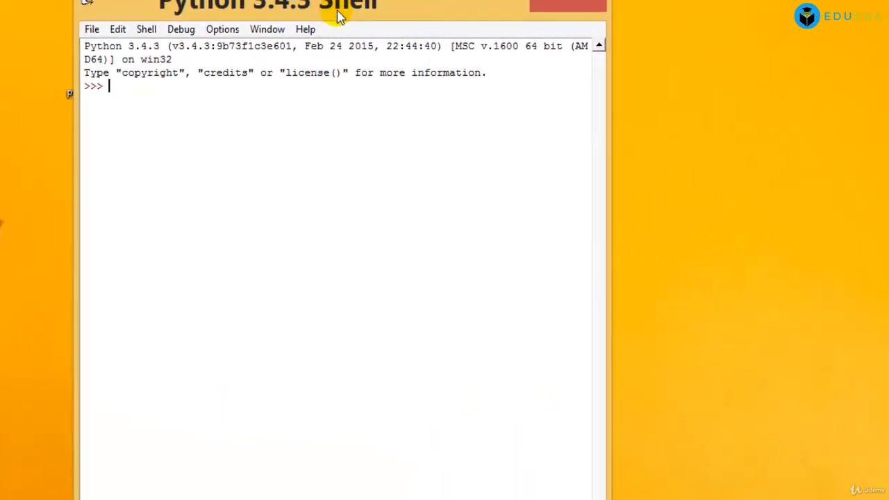
mouse_move(428, 95)
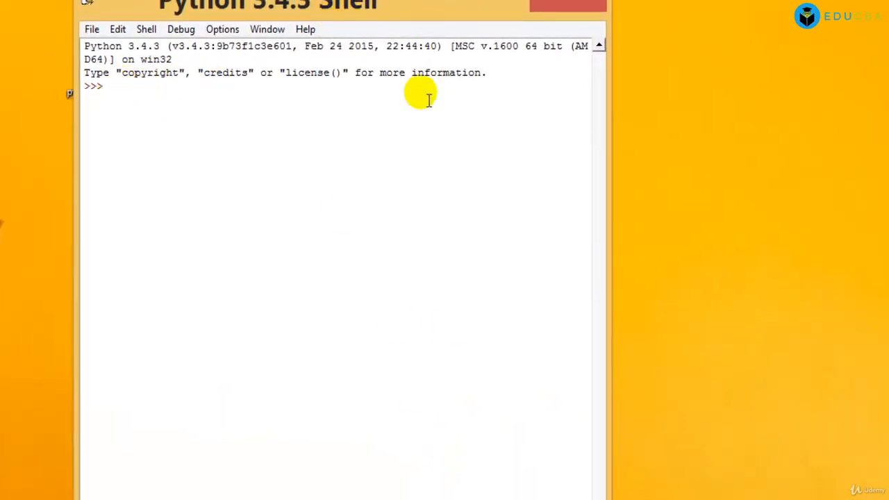